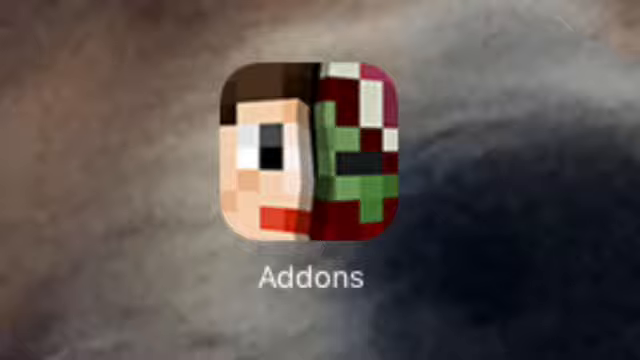
Launch the Addons app to show the creator's add-on pack search results.
left_click(310, 156)
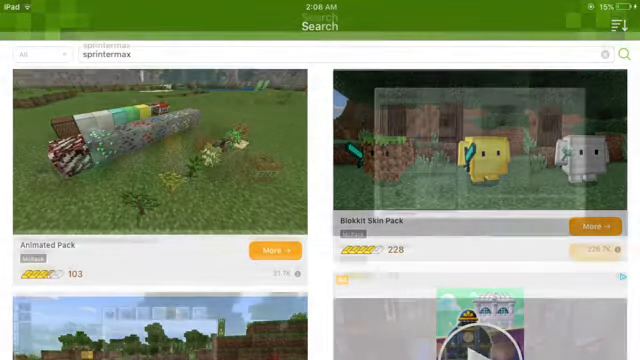
Scroll the results and bring up the Lucky Block Addon (v2.1) details with its download option.
scroll("down", 3)
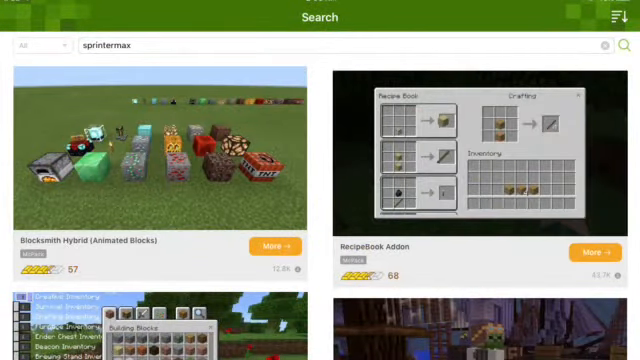
scroll("down", 3)
type("lucky block")
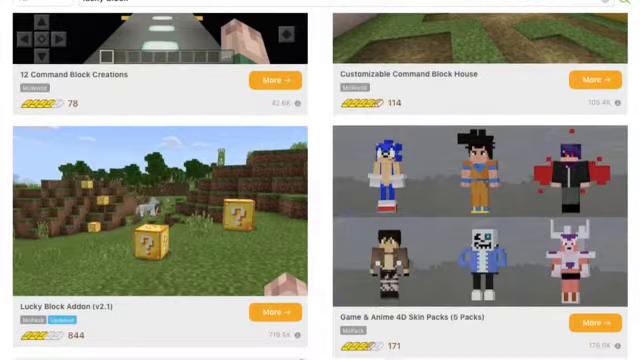
scroll("down", 3)
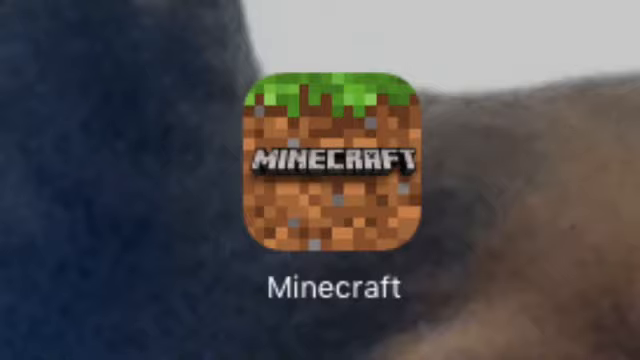
left_click(334, 164)
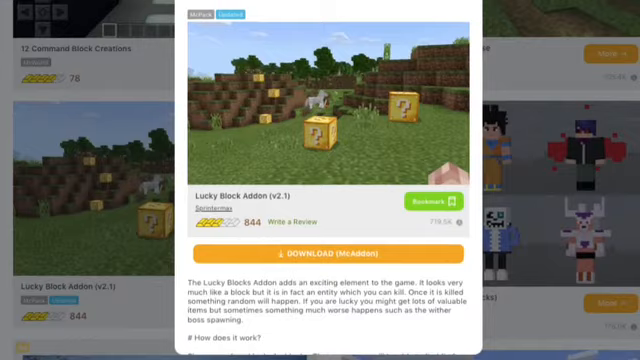